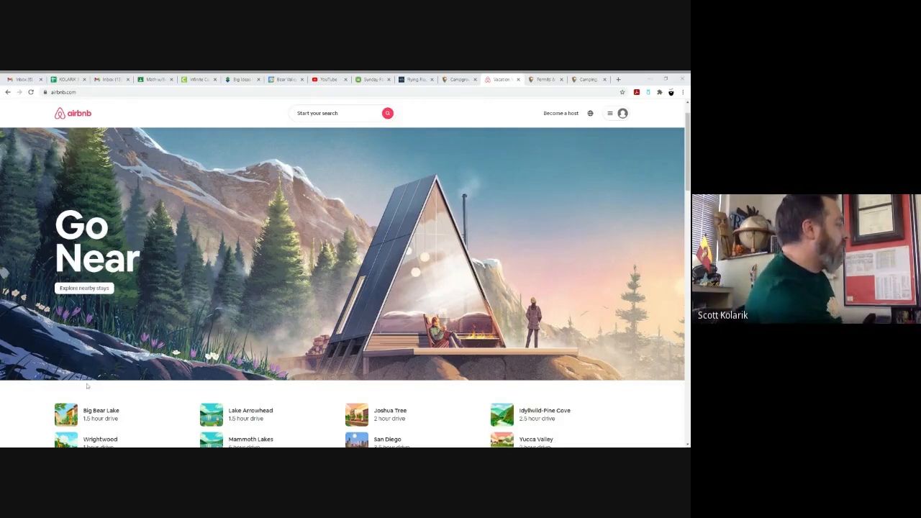
Set the Airbnb stay destination to San Luis Obispo, CA.
scroll(down, 3)
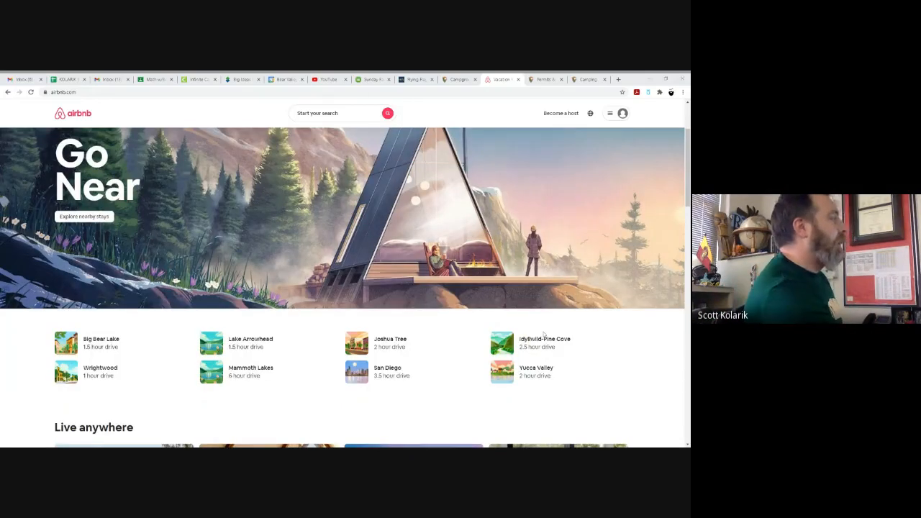
scroll(down, 3)
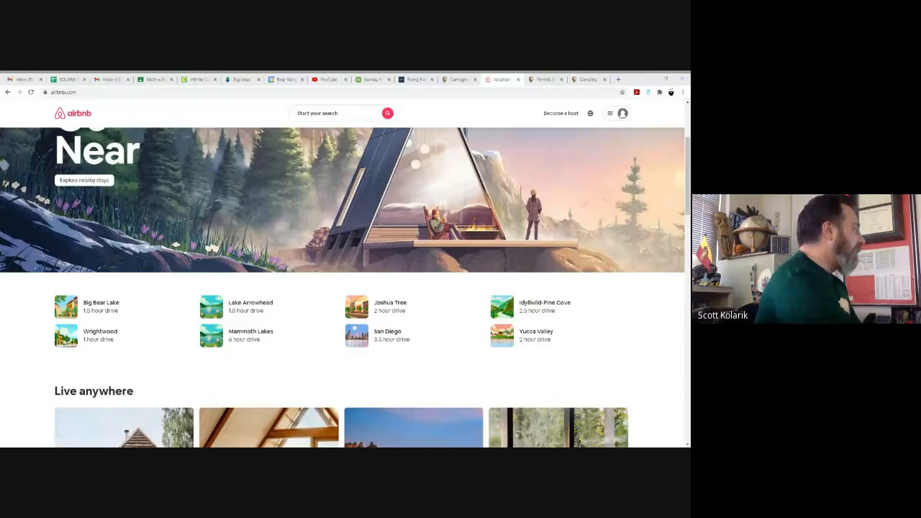
scroll(up, 3)
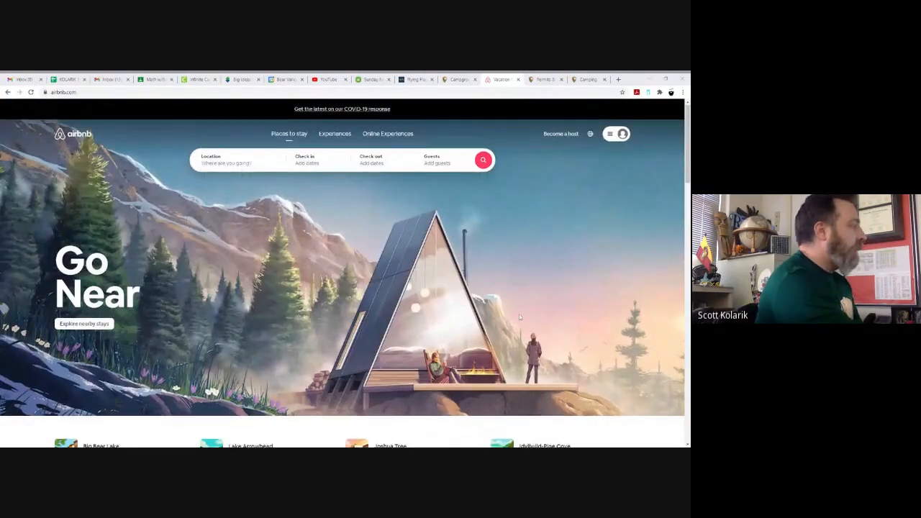
scroll(down, 3)
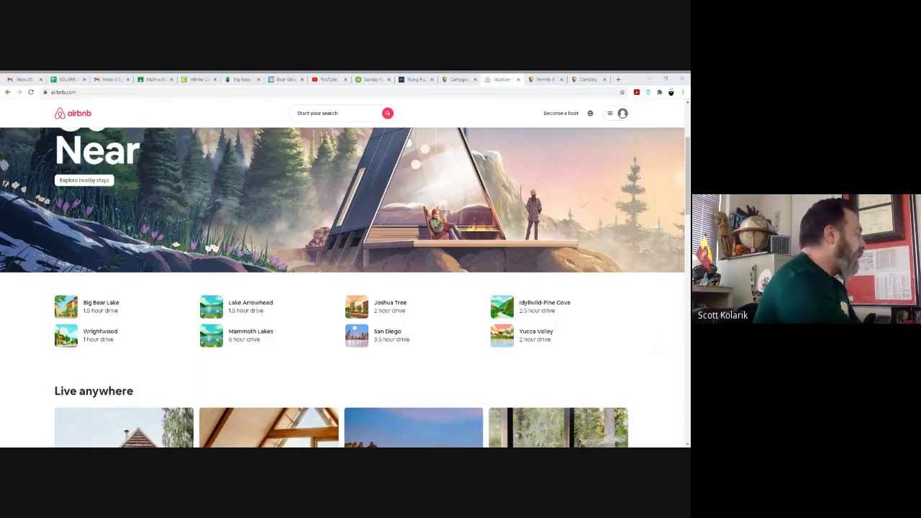
scroll(down, 3)
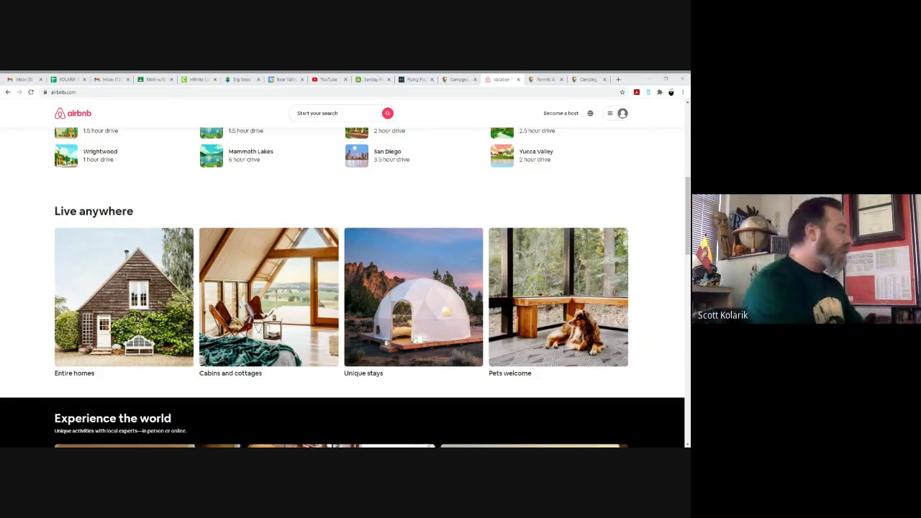
scroll(down, 3)
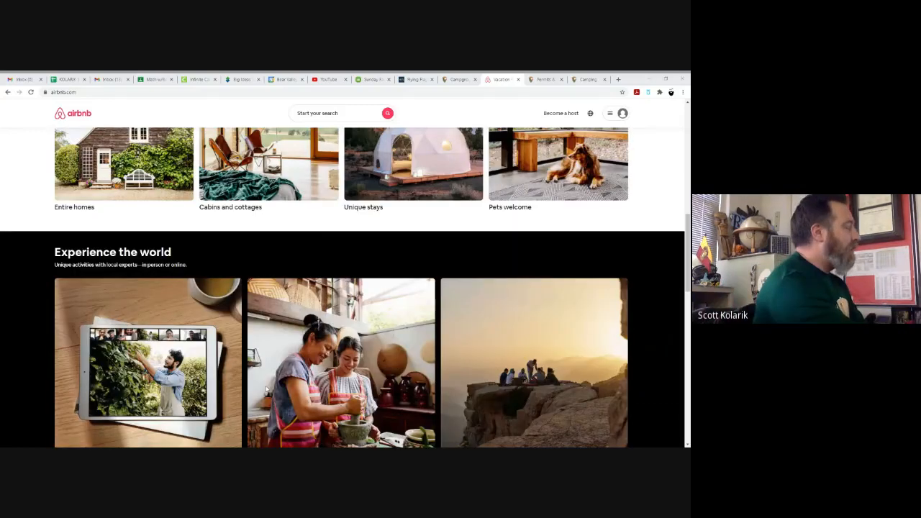
scroll(down, 3)
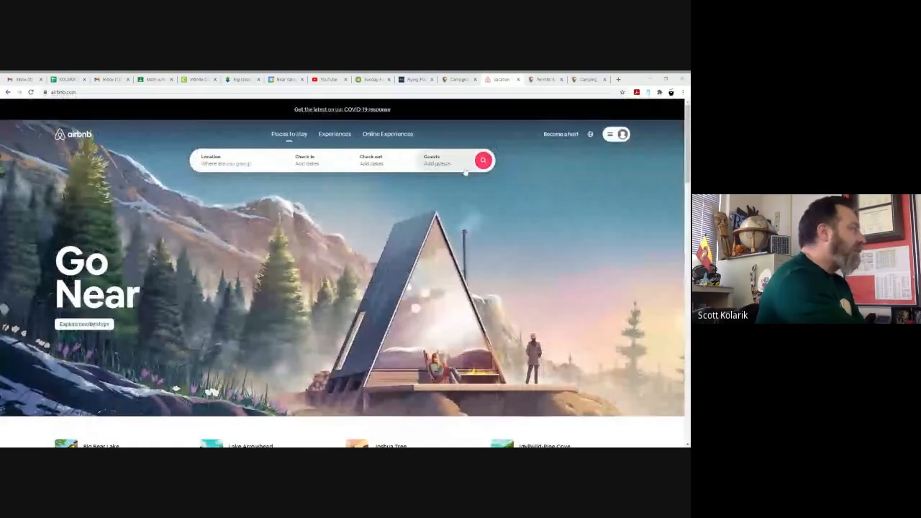
click(233, 159)
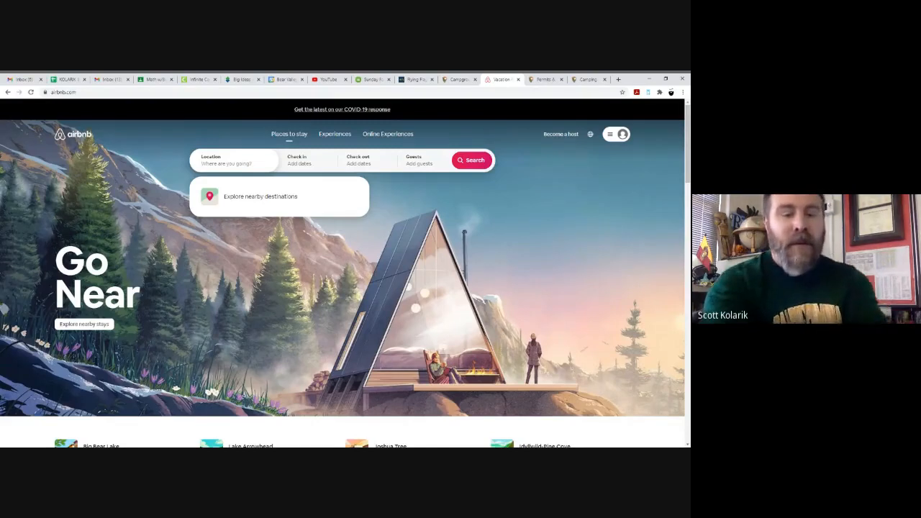
text(san luis ob)
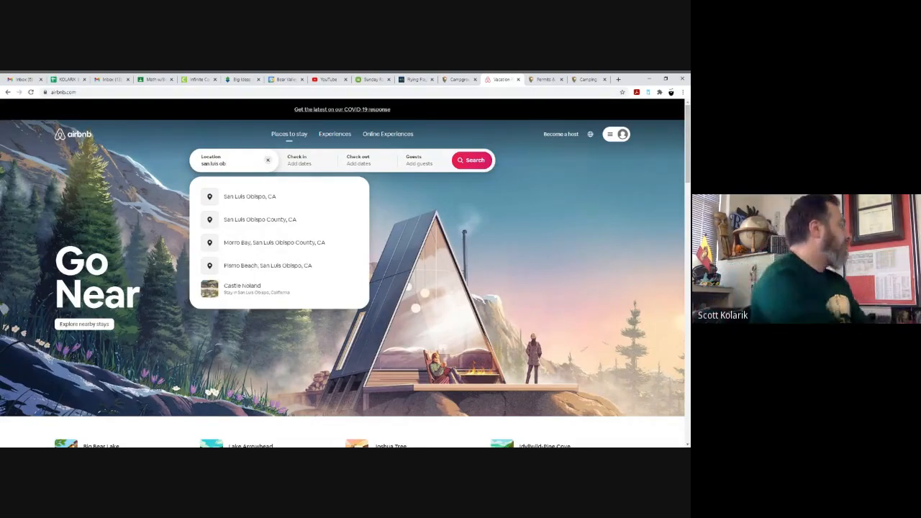
click(250, 196)
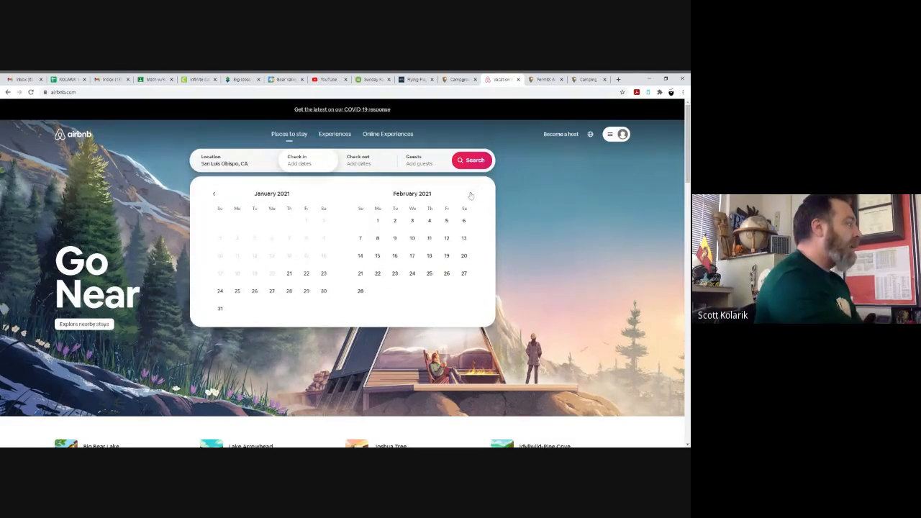
Pick March 28 as the check-in date.
click(471, 194)
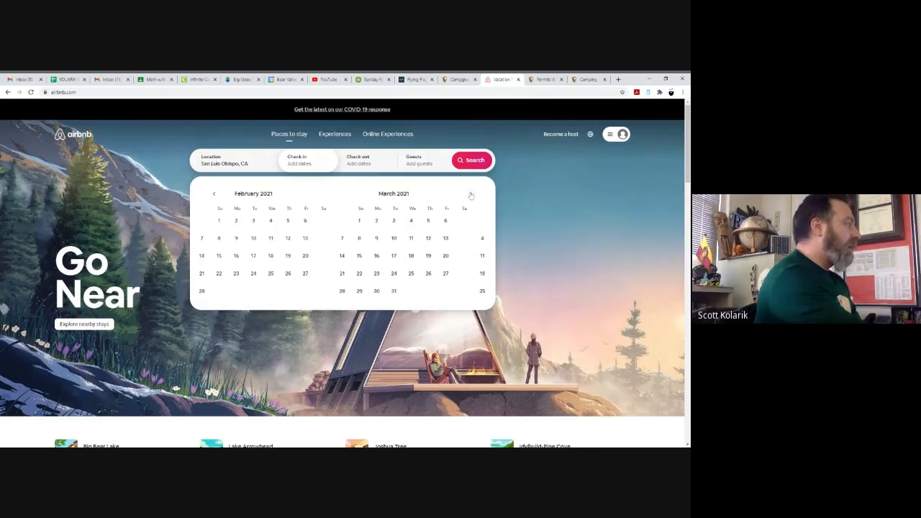
click(470, 193)
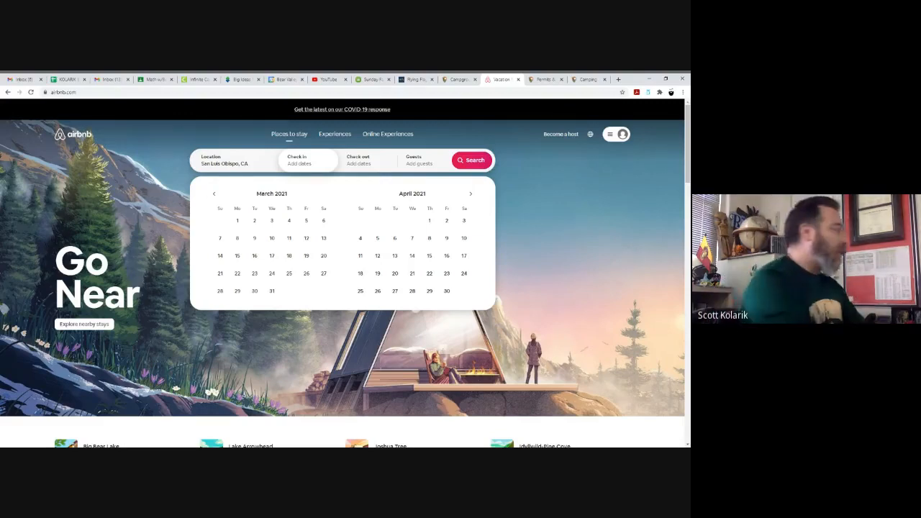
click(219, 291)
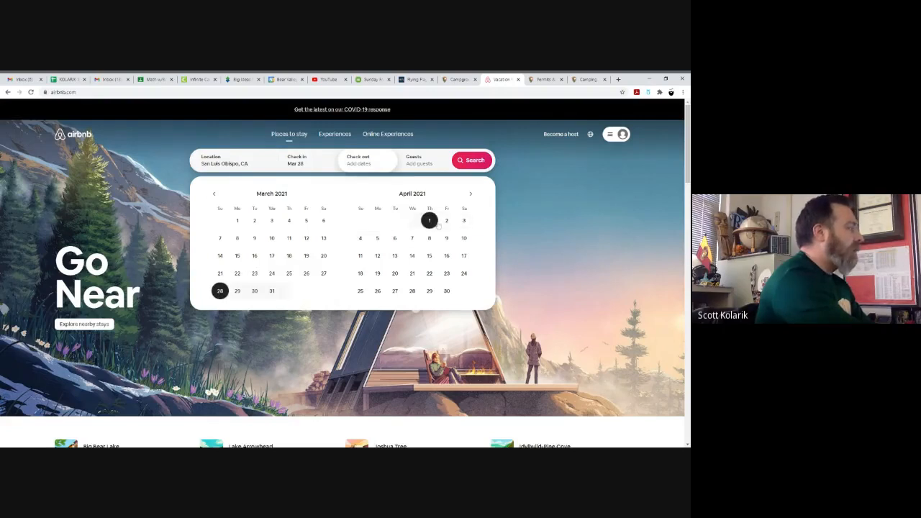
Set an April 1 check-out with ±7 days of flexibility and submit the search.
click(429, 220)
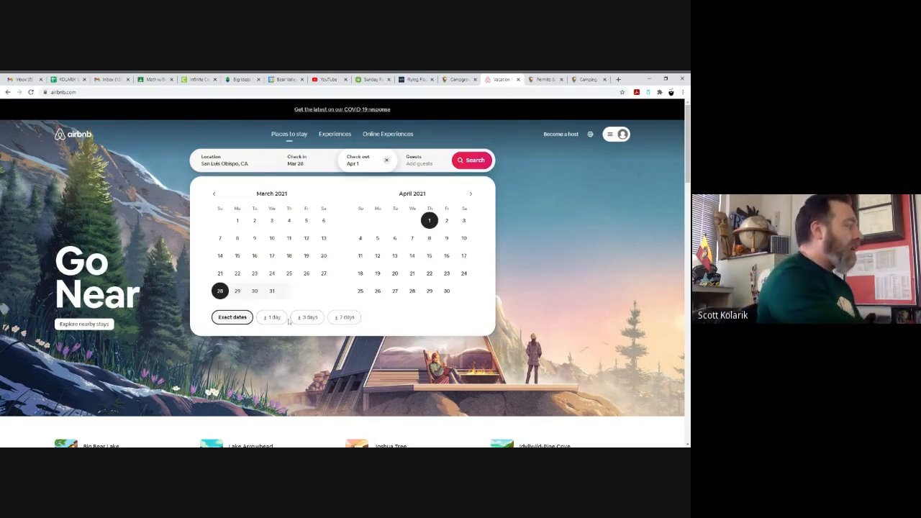
mouse_move(272, 317)
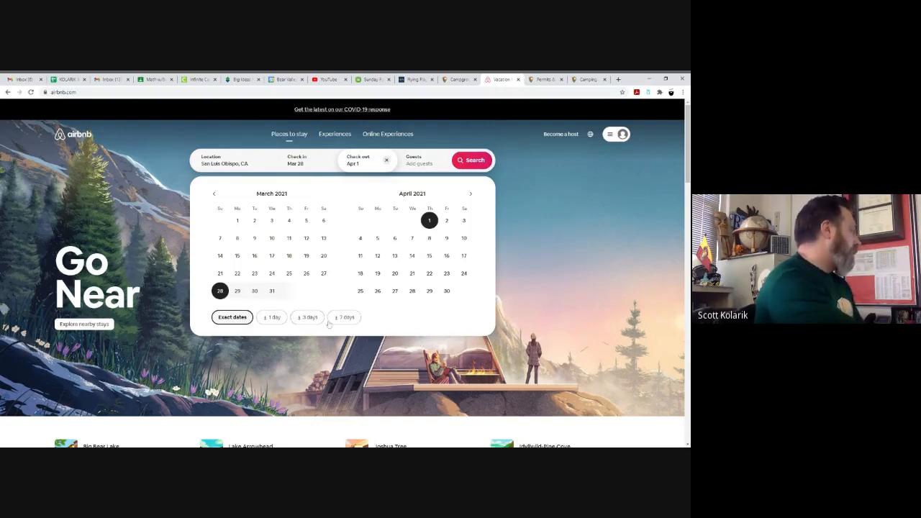
click(343, 316)
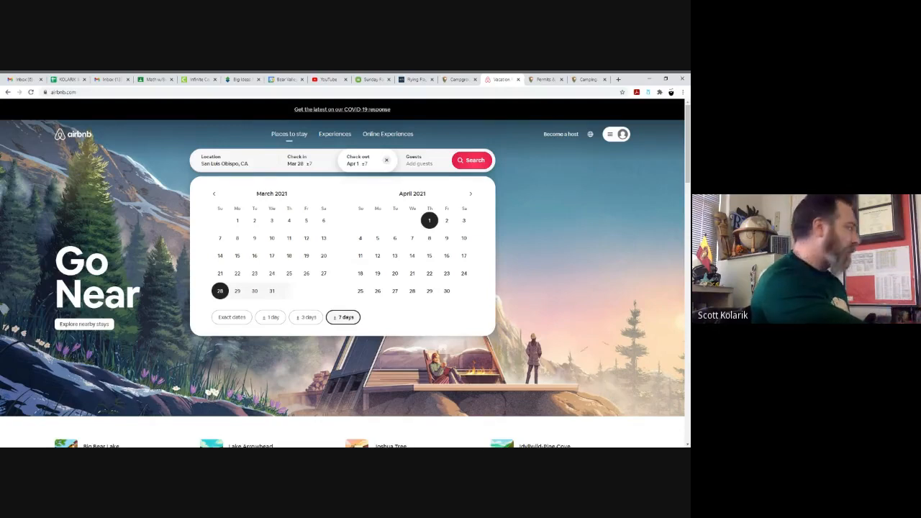
click(471, 160)
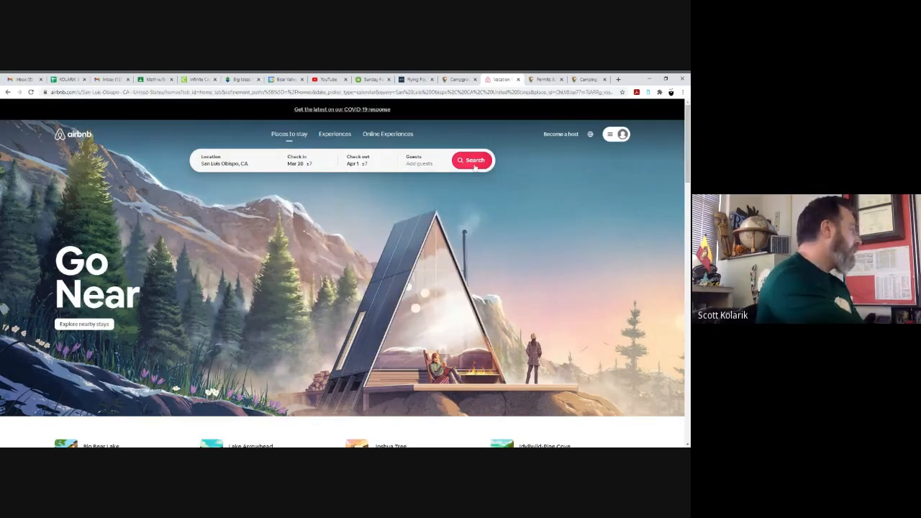
Open the San Luis Obispo stay results for Mar 28 – Apr 1 with the price map.
click(471, 160)
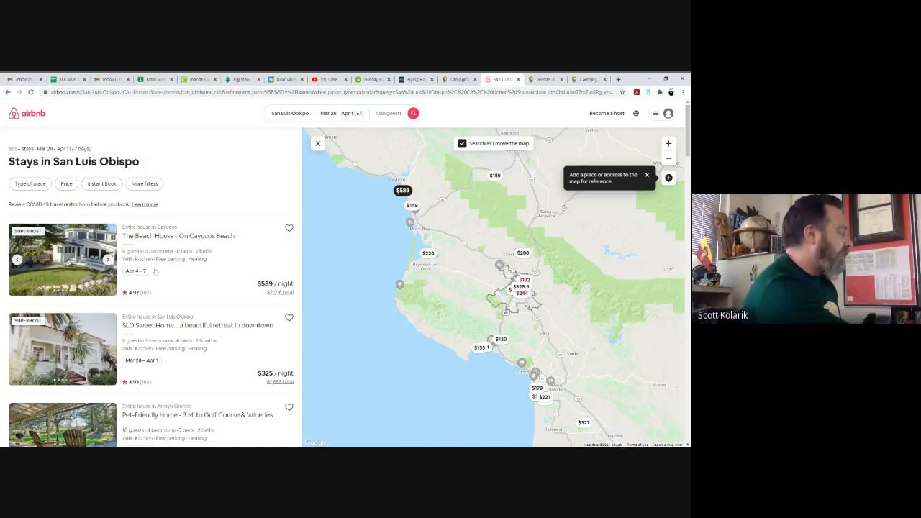
mouse_move(189, 268)
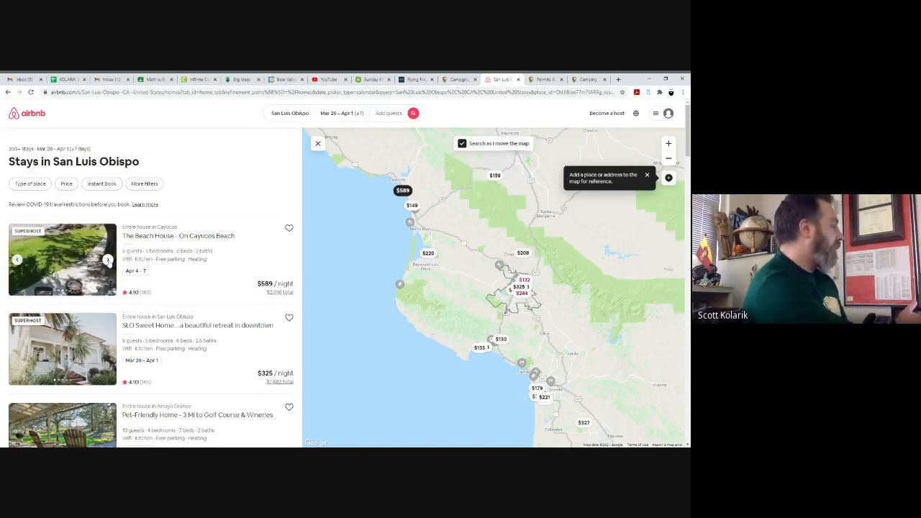
Scroll the San Luis Obispo stay listings beside the map prices.
click(108, 259)
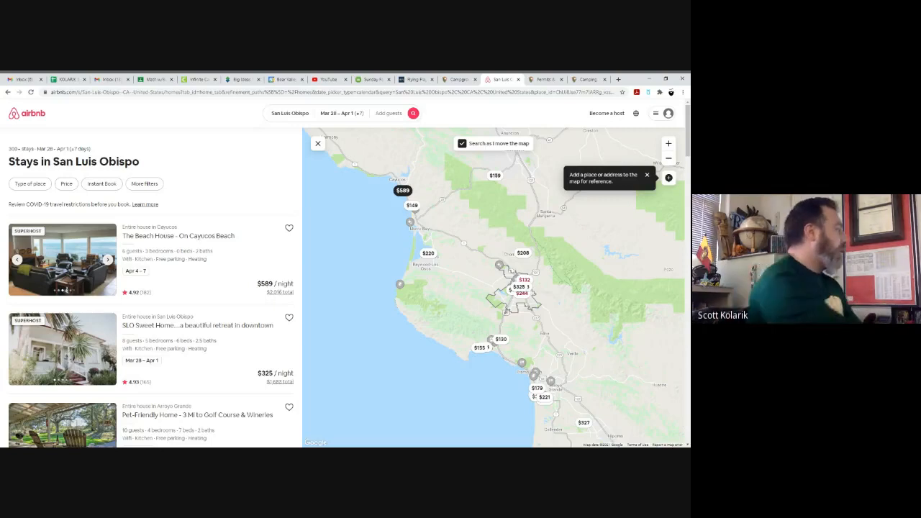
scroll(down, 3)
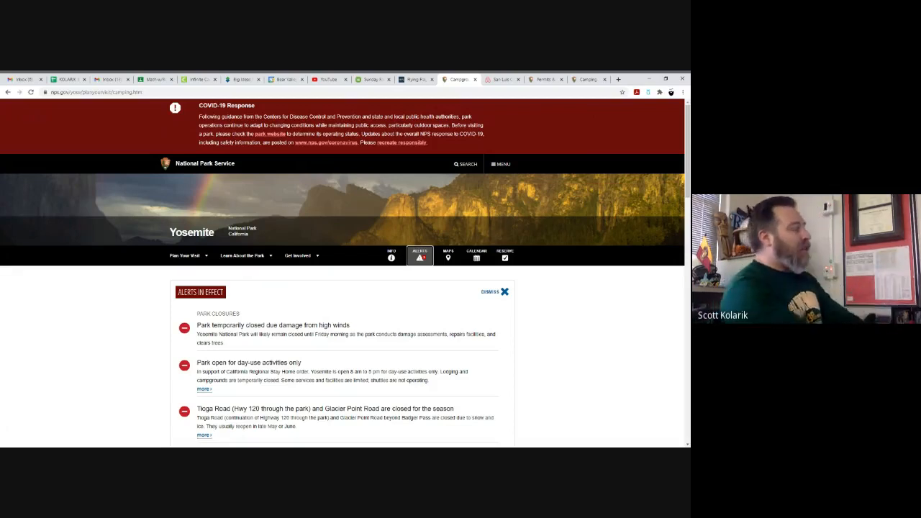
Scroll through Yosemite's closure alerts and Camping Reservations section, then back up.
scroll(down, 3)
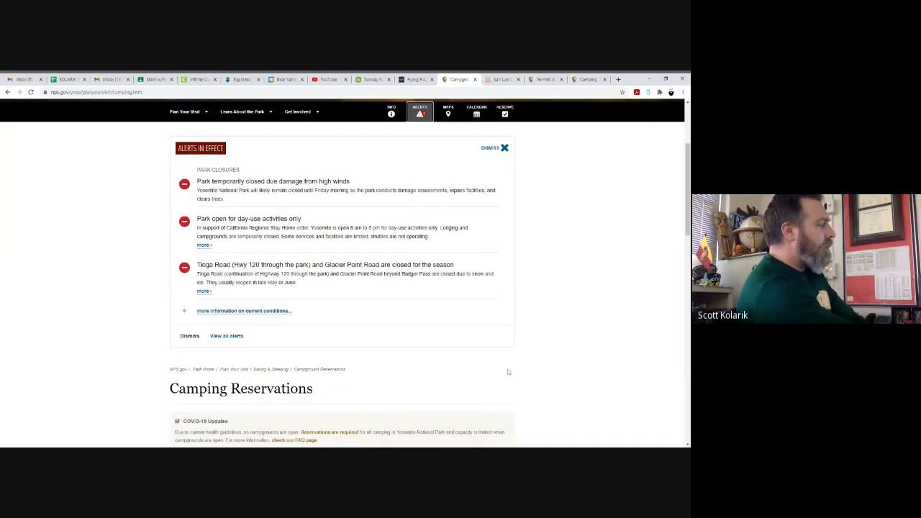
scroll(down, 3)
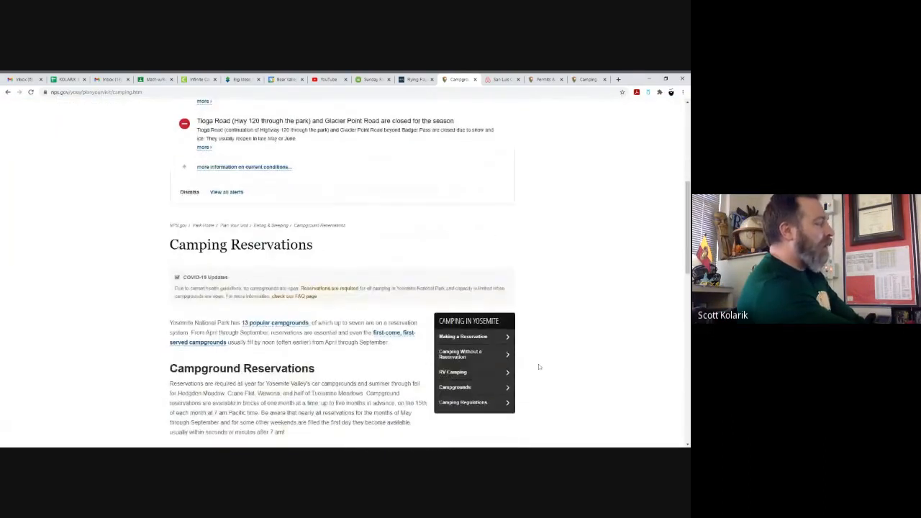
scroll(up, 3)
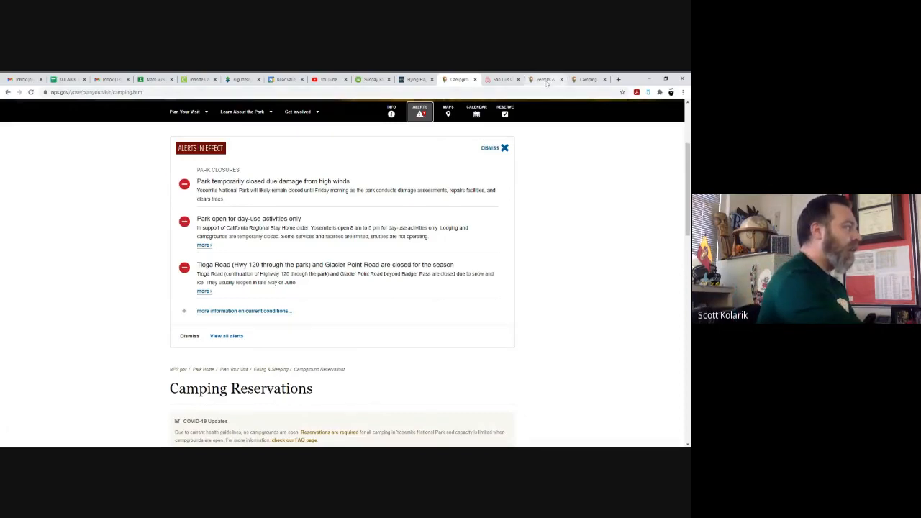
Browse Yellowstone's reservations, recreational permits and special use permits sections.
click(543, 79)
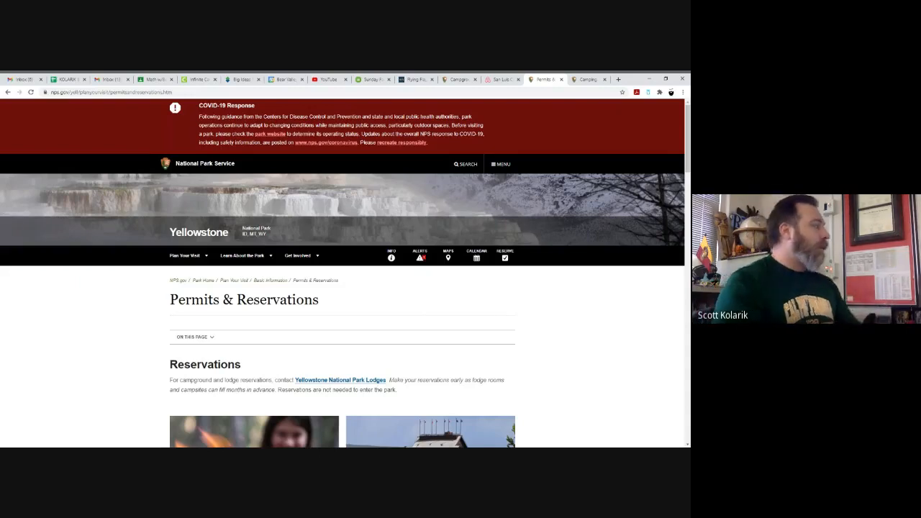
mouse_move(550, 332)
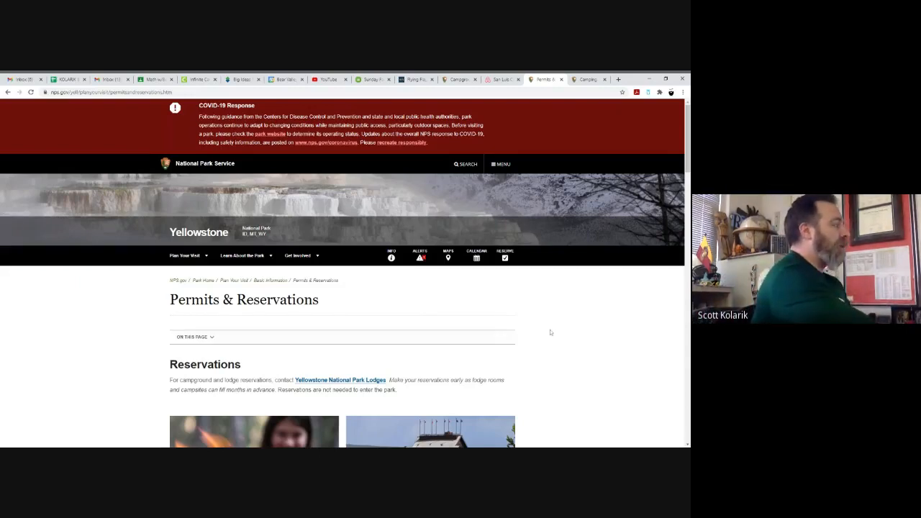
scroll(down, 3)
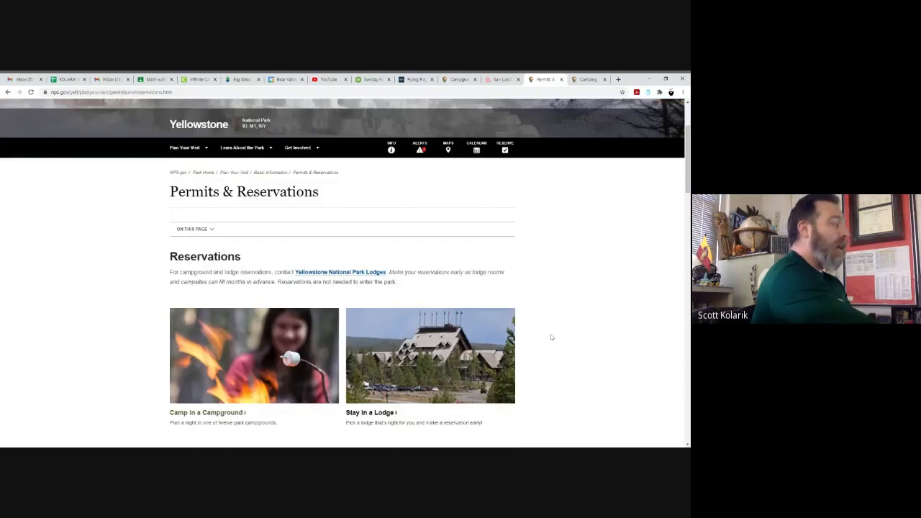
scroll(down, 3)
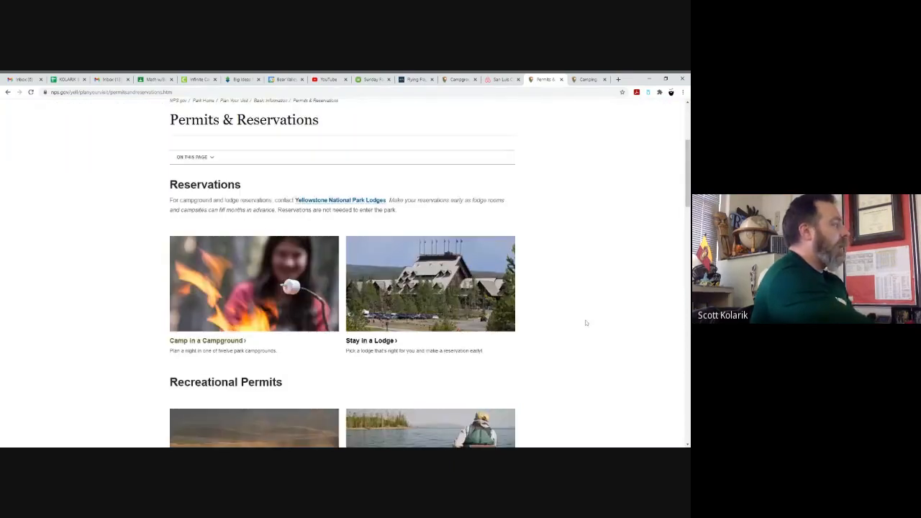
mouse_move(464, 341)
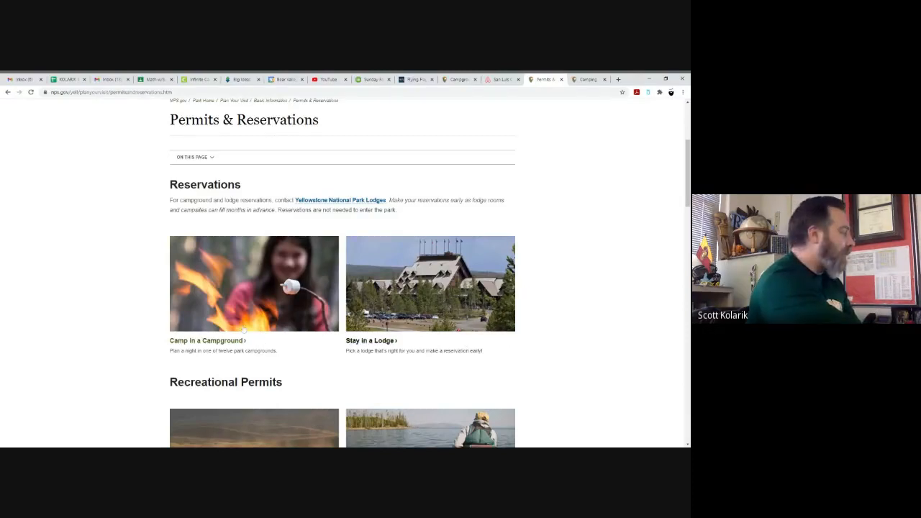
mouse_move(250, 336)
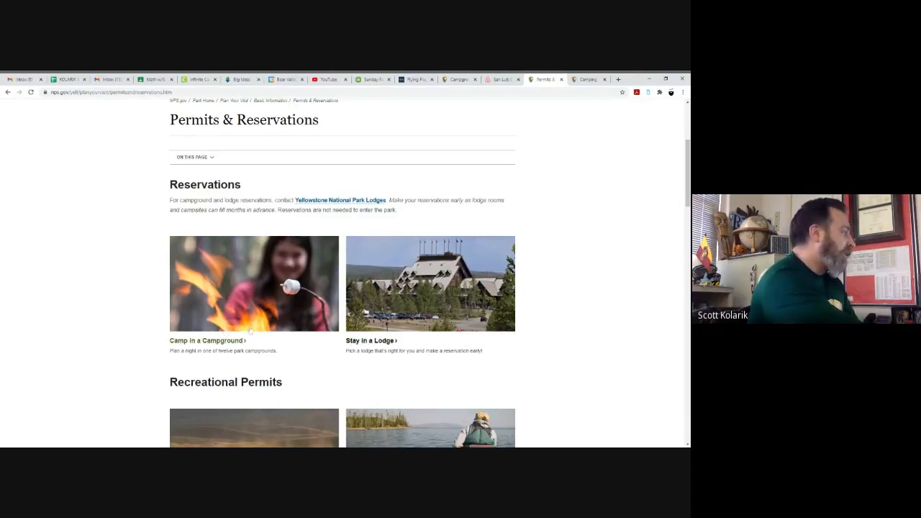
scroll(down, 3)
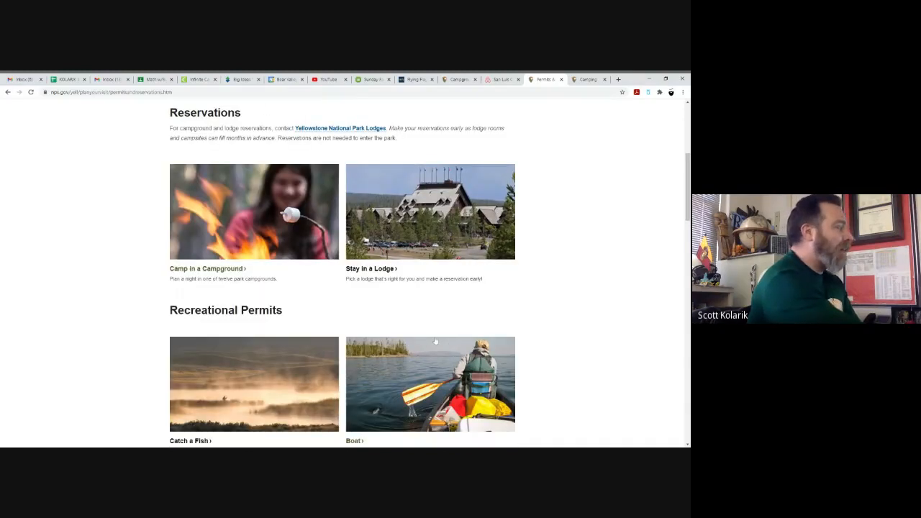
scroll(down, 3)
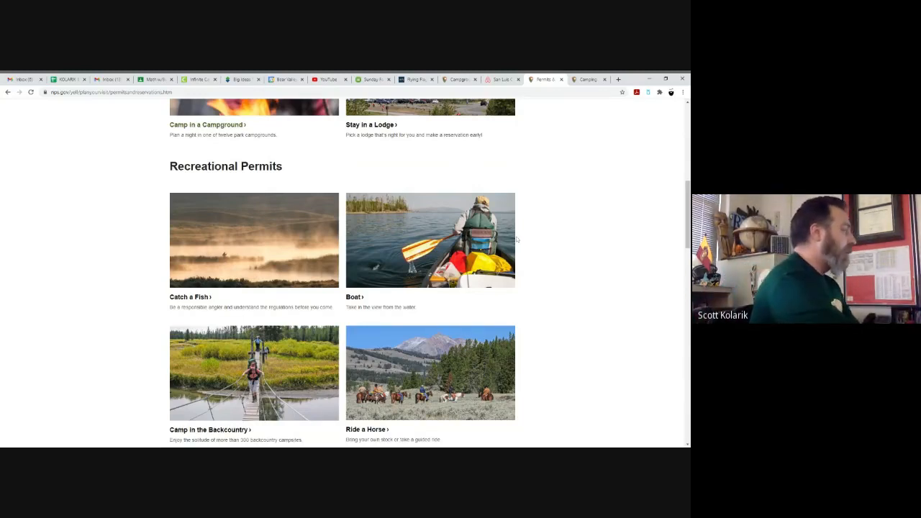
scroll(down, 3)
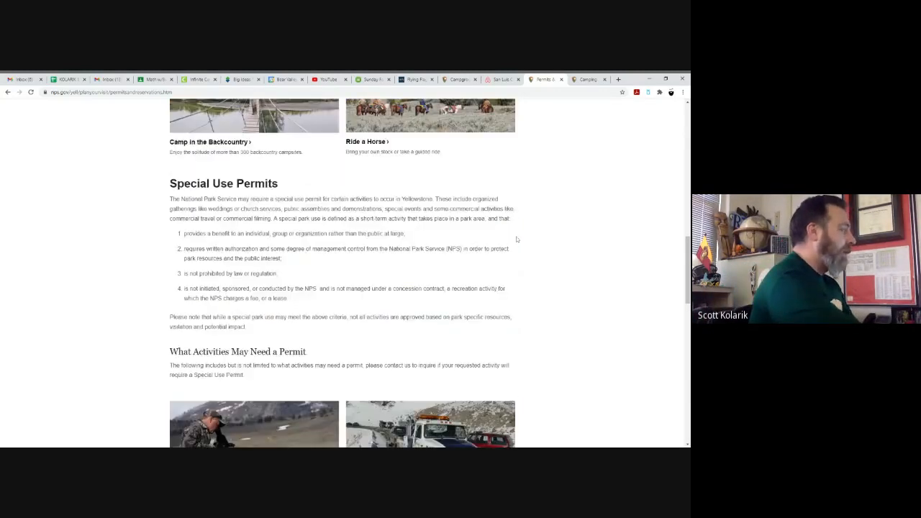
scroll(down, 3)
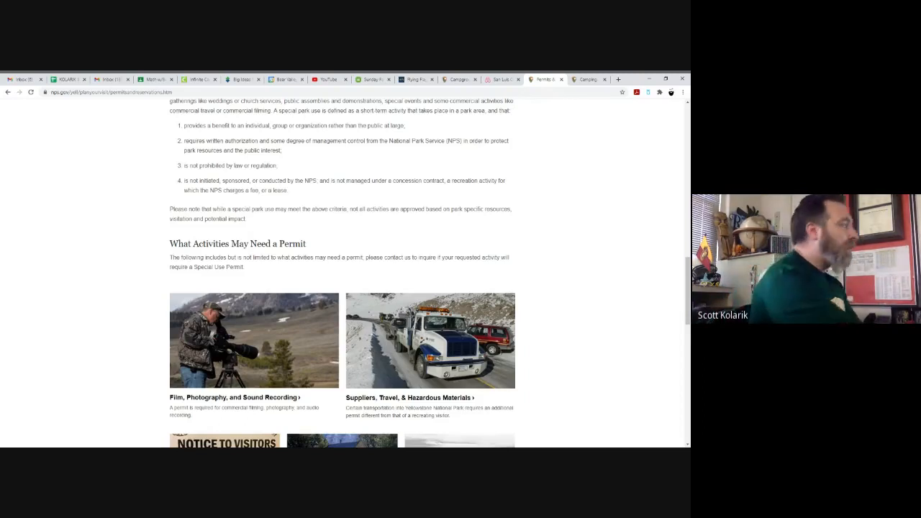
scroll(down, 3)
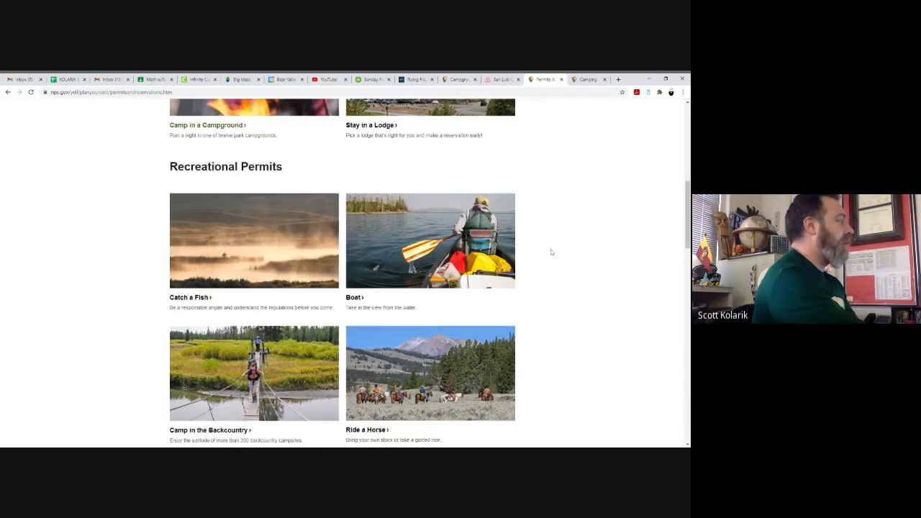
scroll(up, 3)
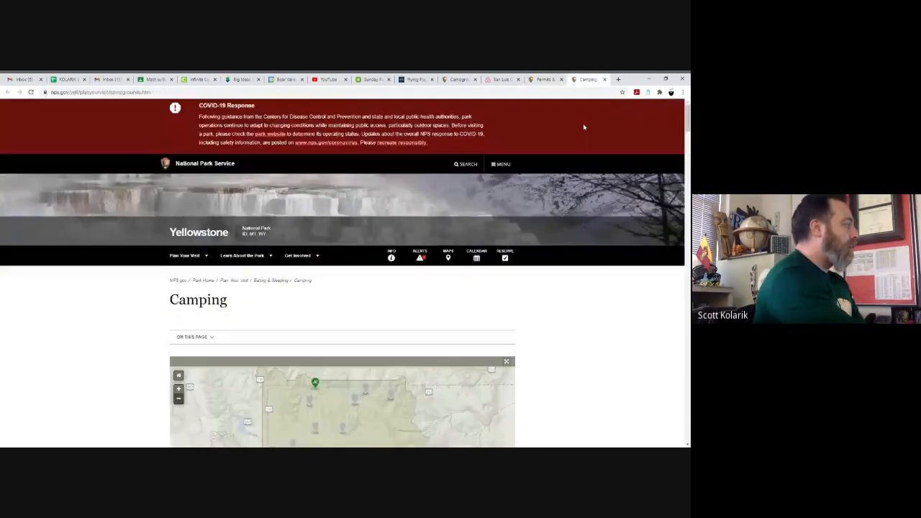
Scroll to Yellowstone's campground status table, where only Mammoth Campground is open.
scroll(down, 3)
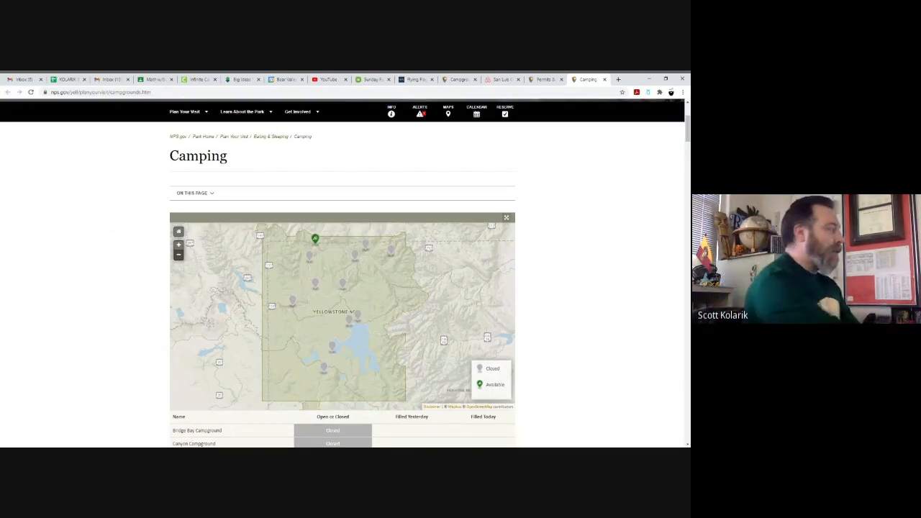
mouse_move(414, 278)
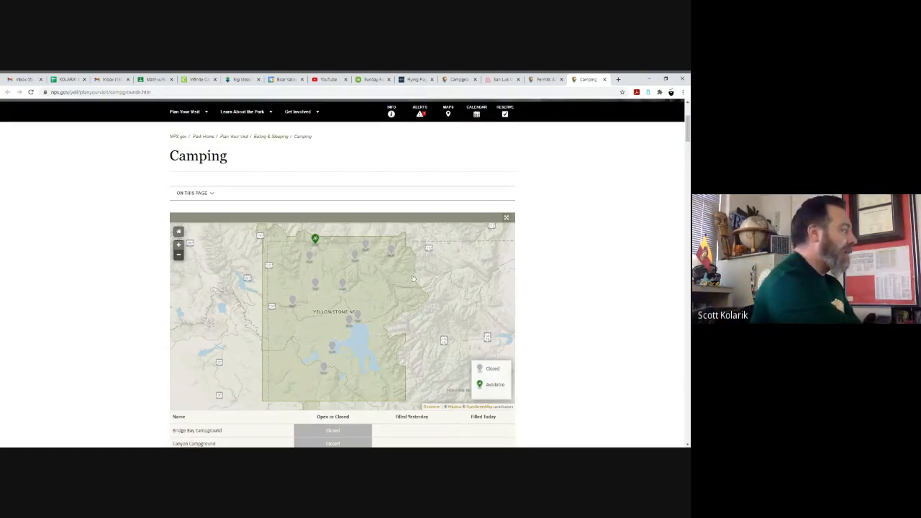
mouse_move(357, 259)
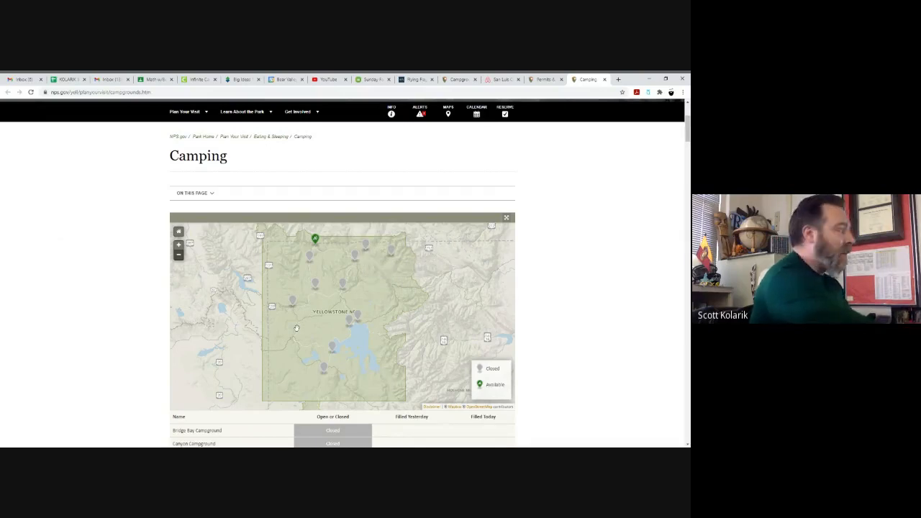
mouse_move(314, 238)
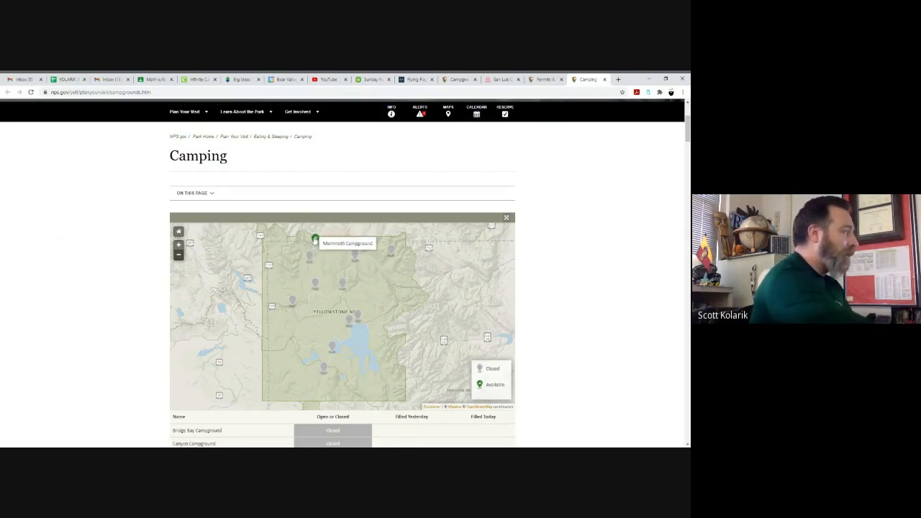
mouse_move(586, 391)
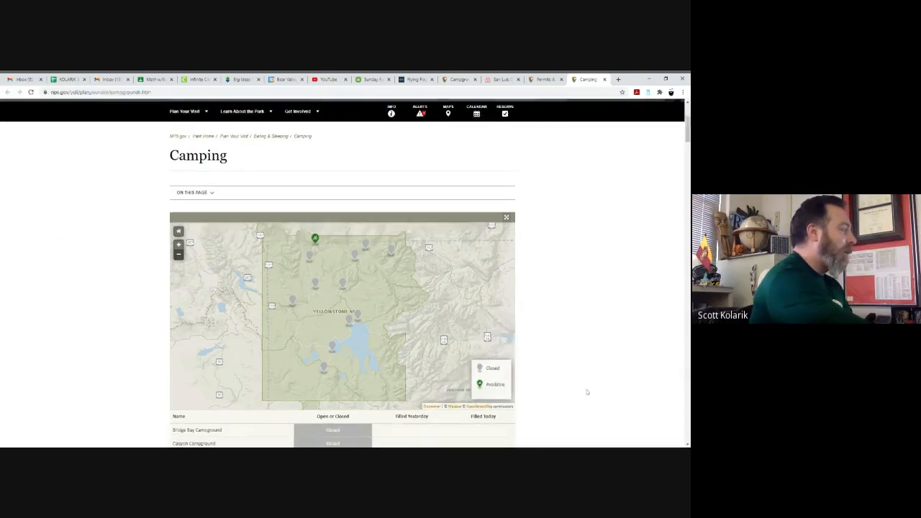
scroll(down, 3)
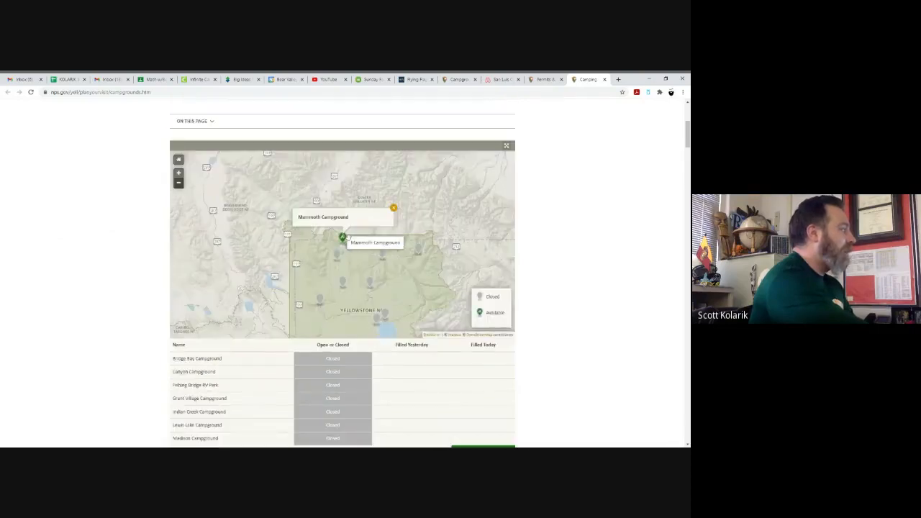
scroll(down, 3)
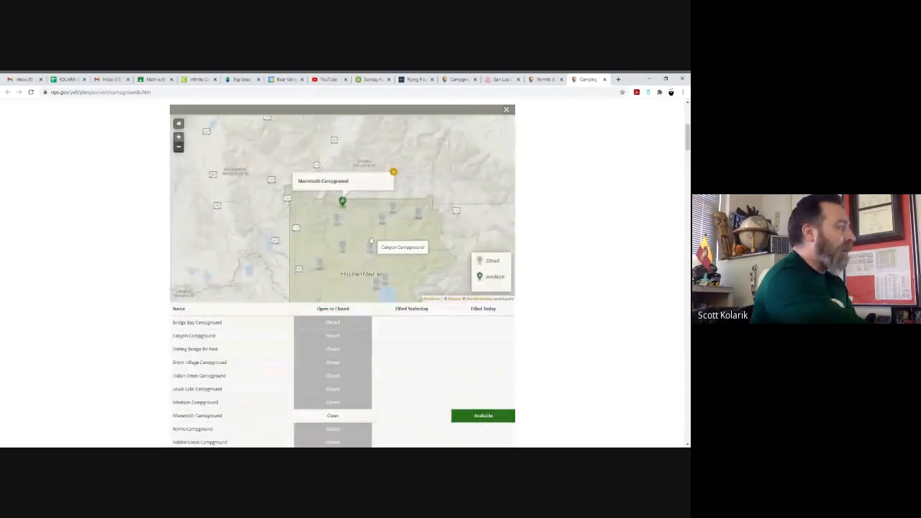
mouse_move(381, 281)
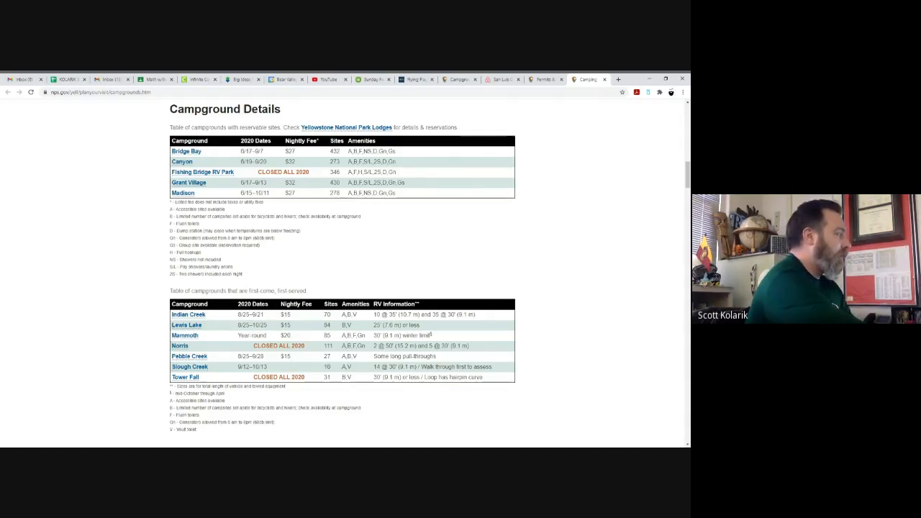
Review Yellowstone's reservable and first-come campground tables, then switch to Flying Flags.
scroll(down, 3)
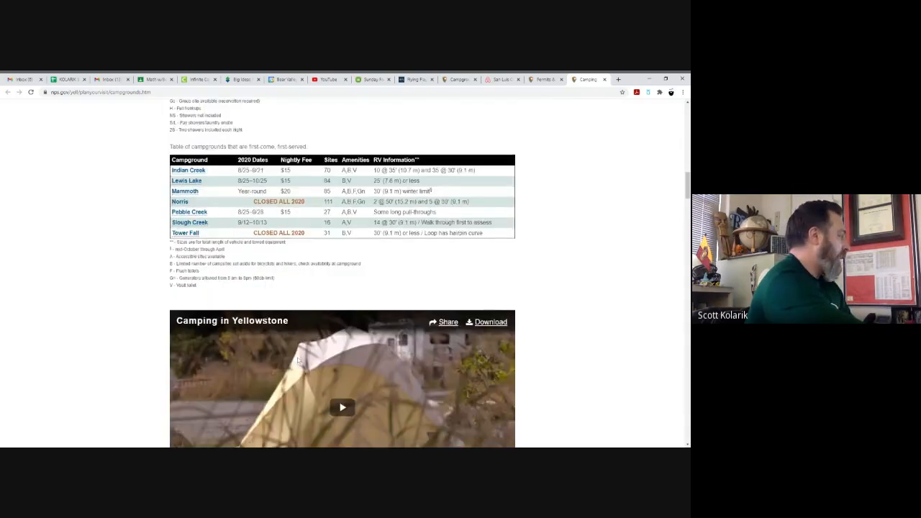
scroll(down, 3)
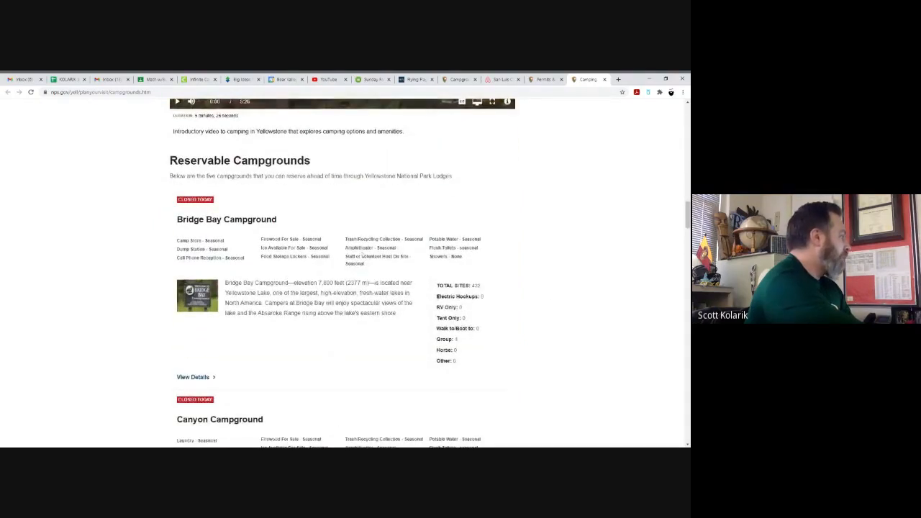
scroll(down, 3)
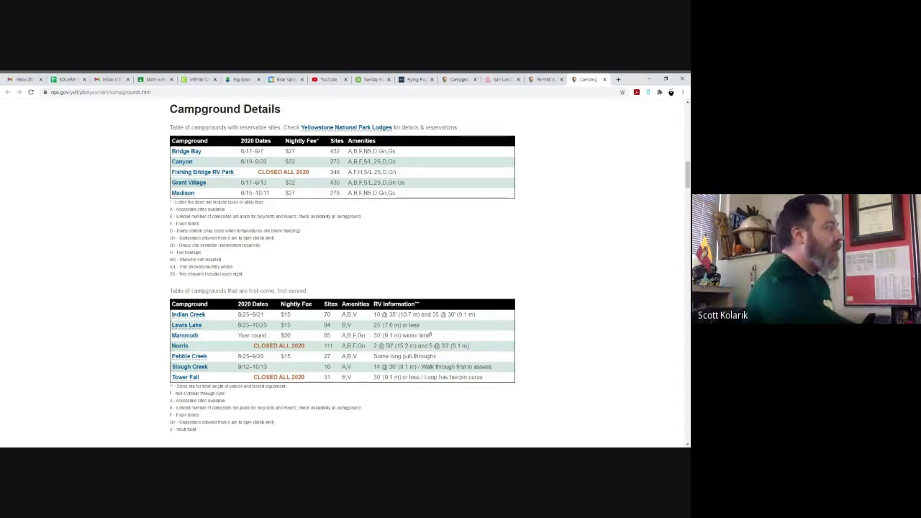
click(415, 79)
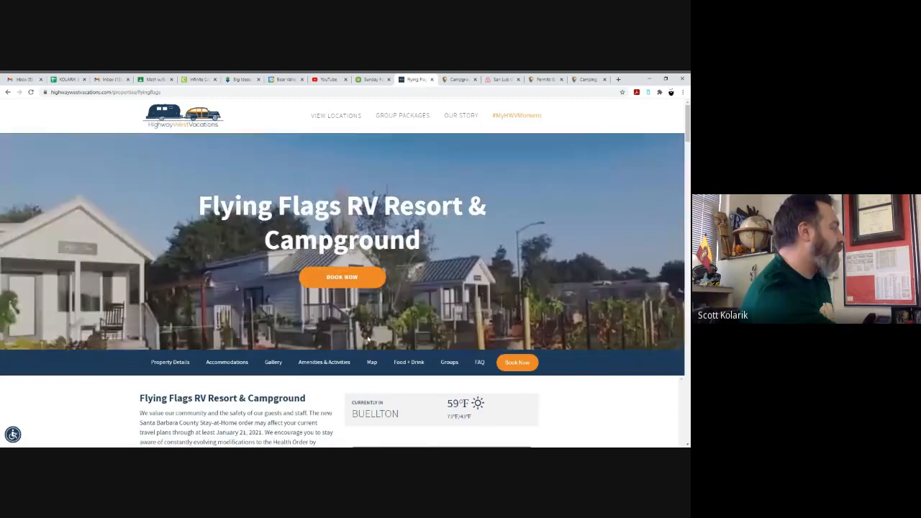
Start booking a stay from the Flying Flags RV Resort property page.
scroll(down, 3)
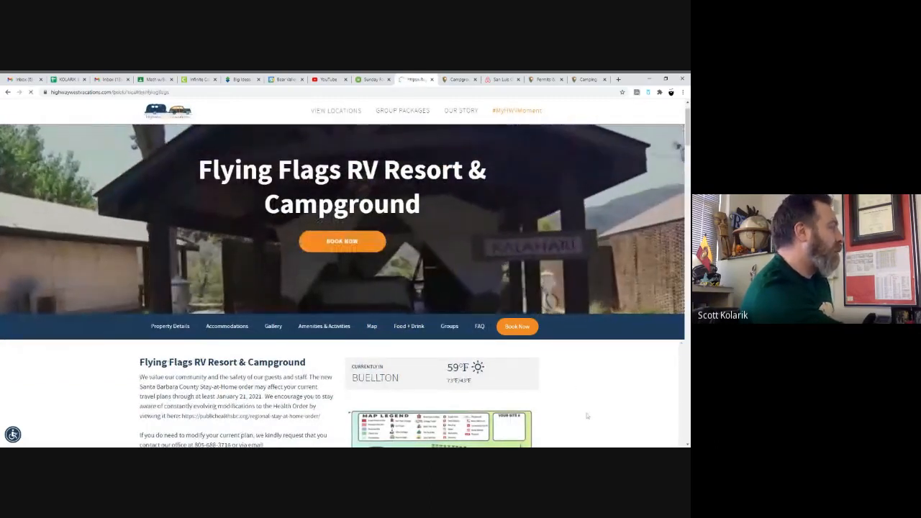
click(342, 241)
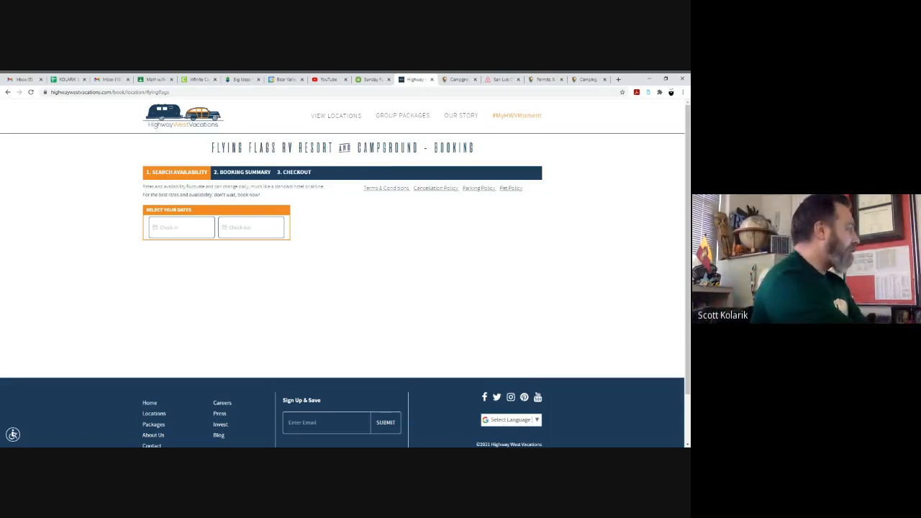
Set the stay dates to 03/28/2021 check-in and 04/01/2021 check-out.
click(180, 227)
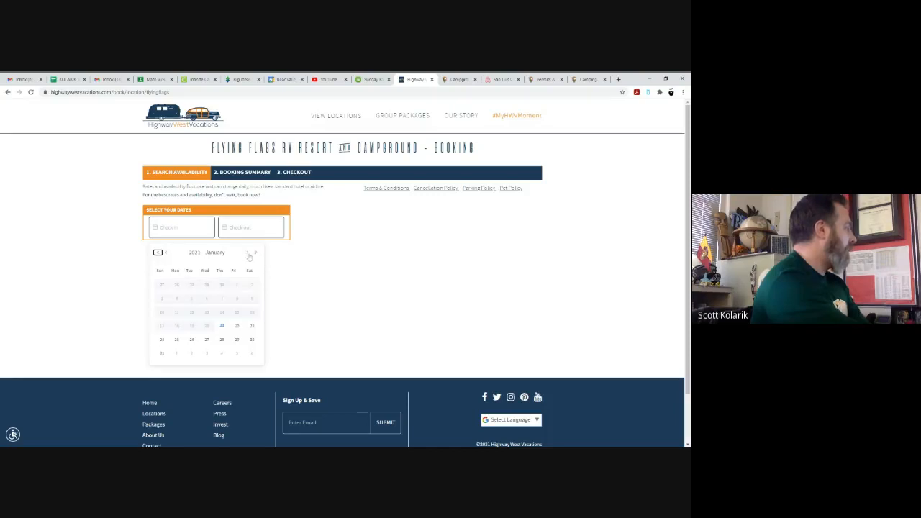
click(251, 252)
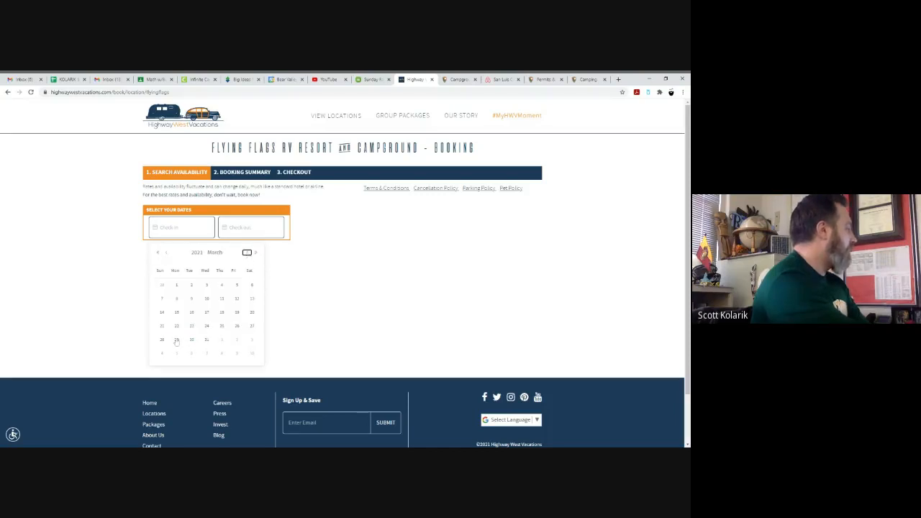
click(176, 338)
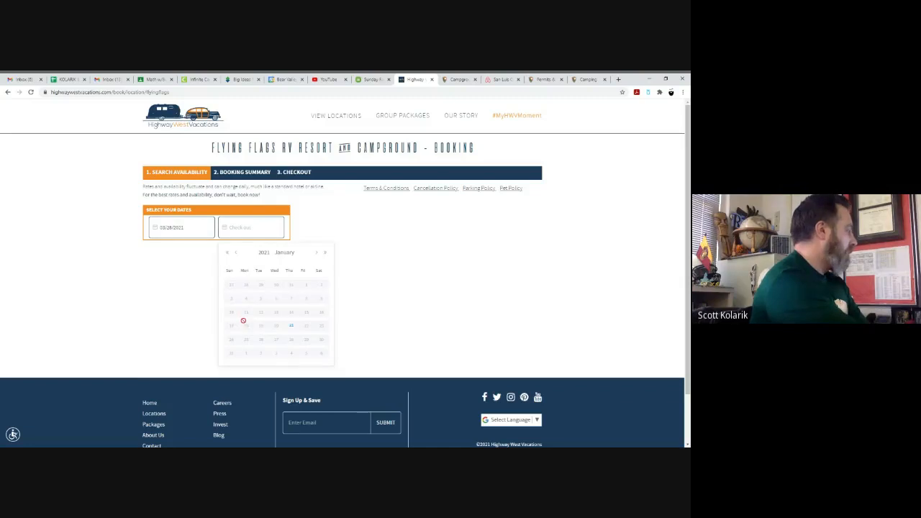
click(324, 252)
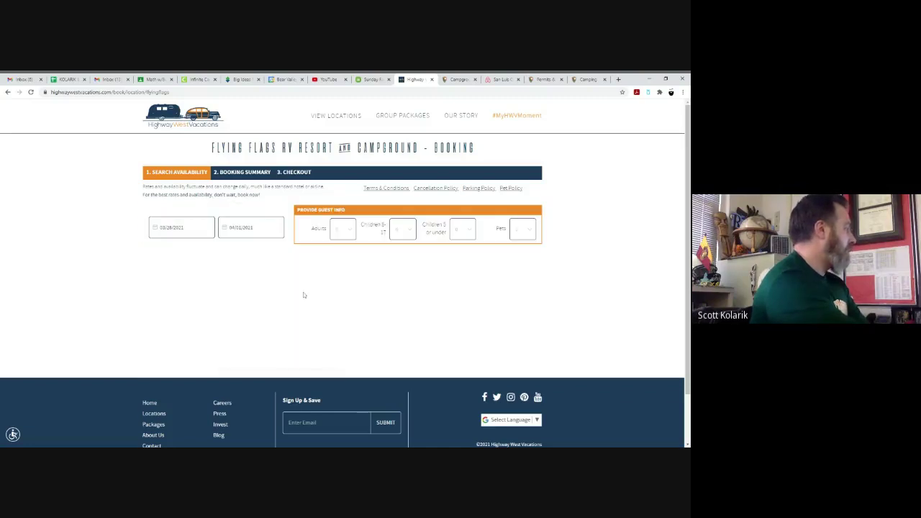
Set one adult and choose the Glamping reservation type.
click(343, 228)
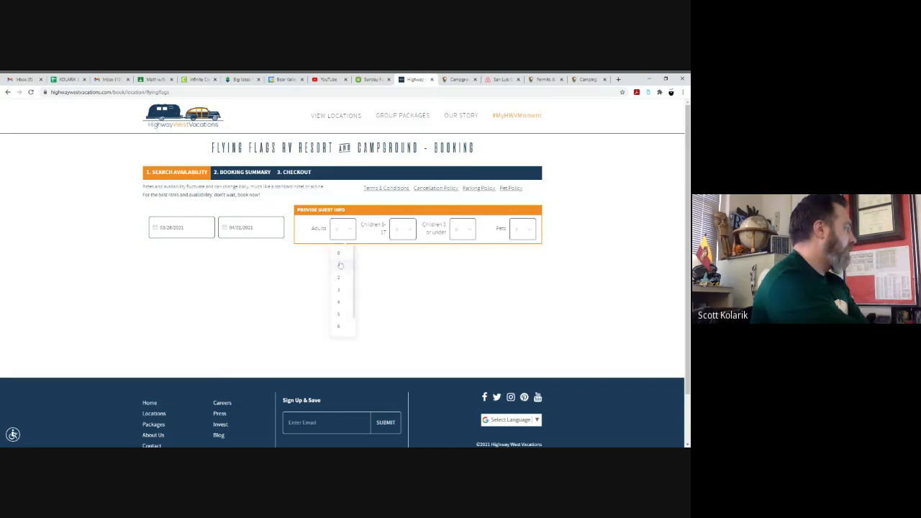
click(338, 253)
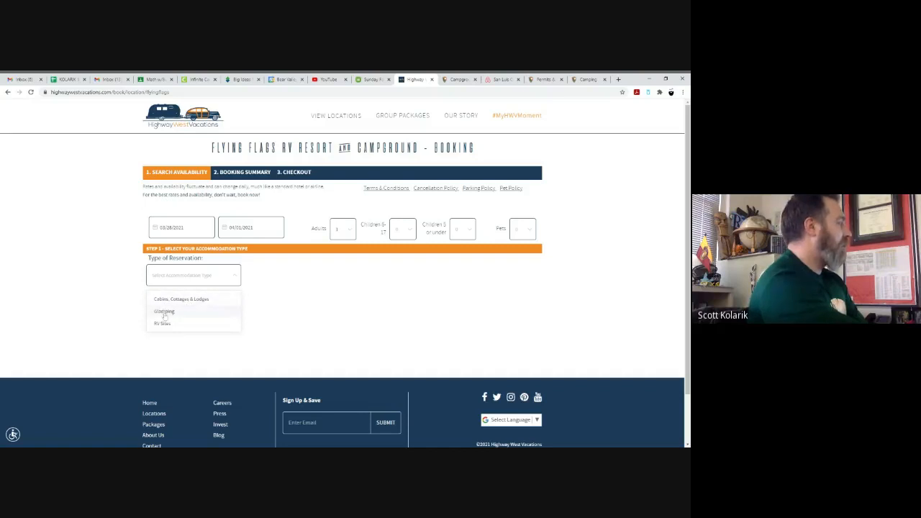
click(164, 311)
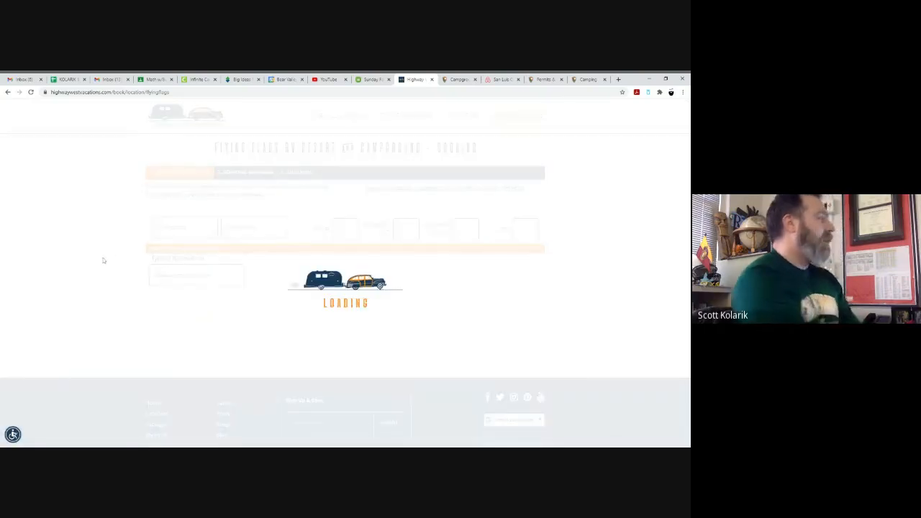